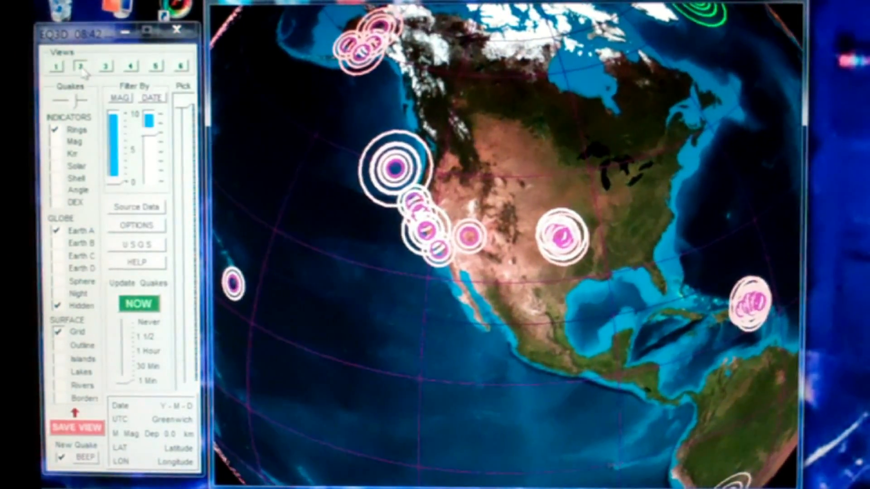
Switch to the North America close-up view with quake rings along the west coast
left_click(106, 65)
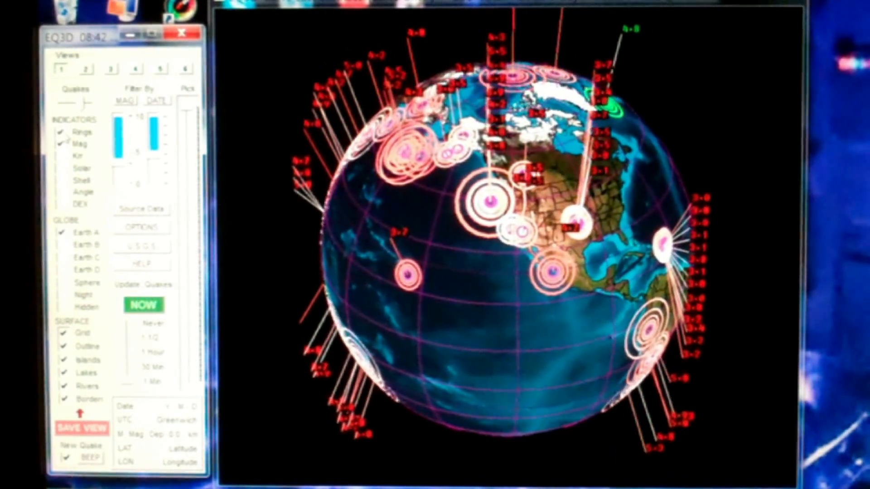
Hide the magnitude flags and quake rings, leaving Europe and Africa without markers
left_click(64, 133)
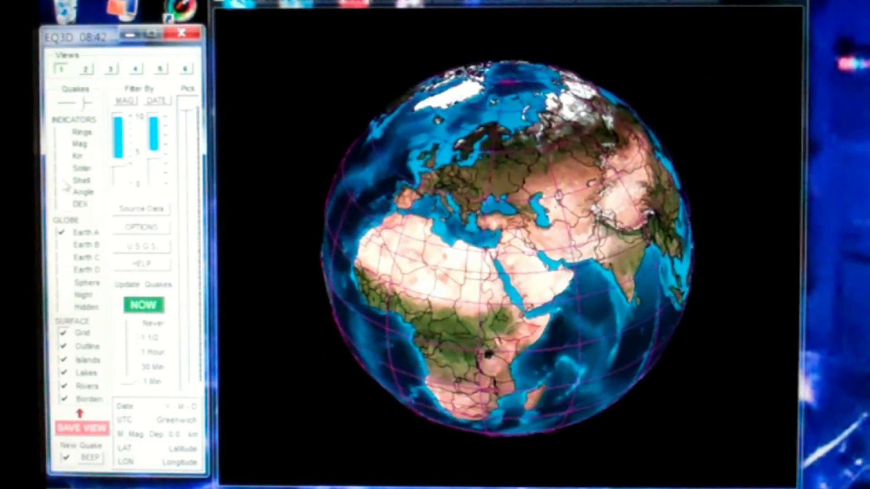
left_click(81, 179)
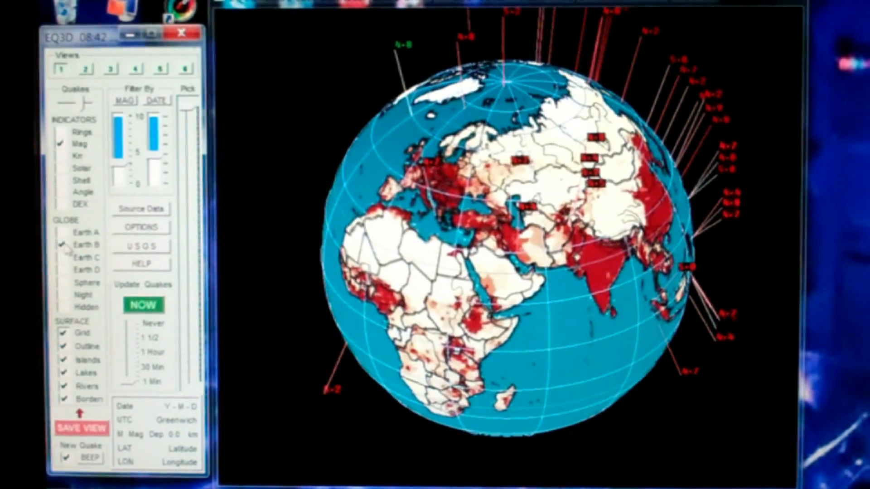
Switch the globe surface through Earth B and Earth C, ending on the colour relief map
left_click(63, 257)
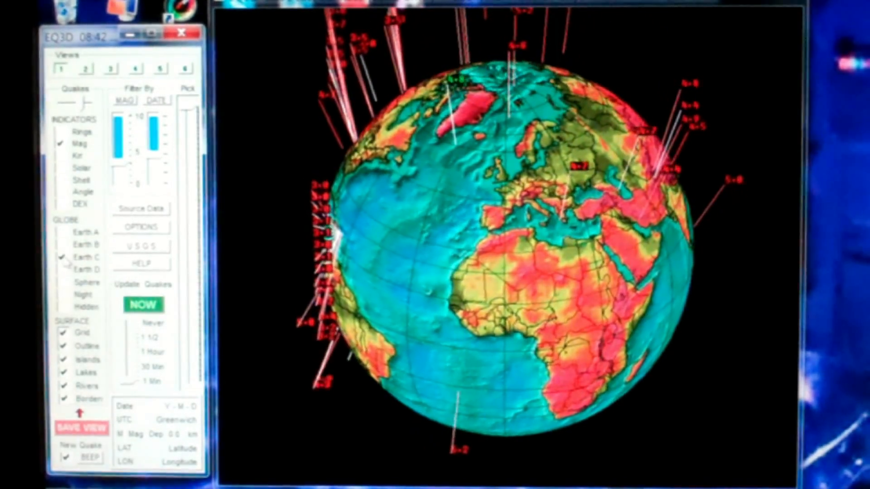
left_click(83, 270)
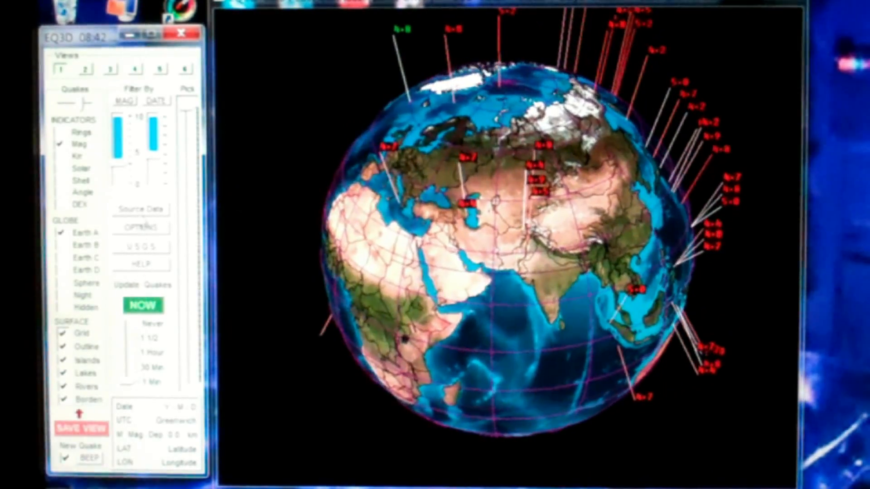
left_click(140, 209)
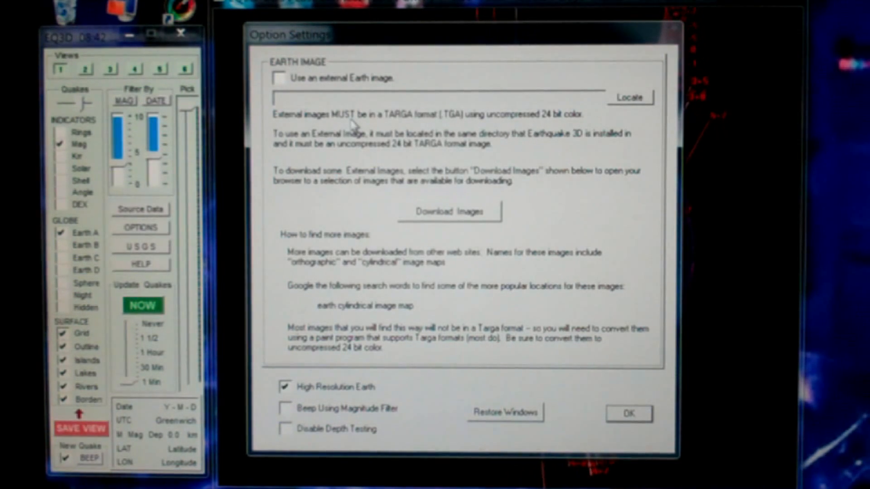
mouse_move(644, 96)
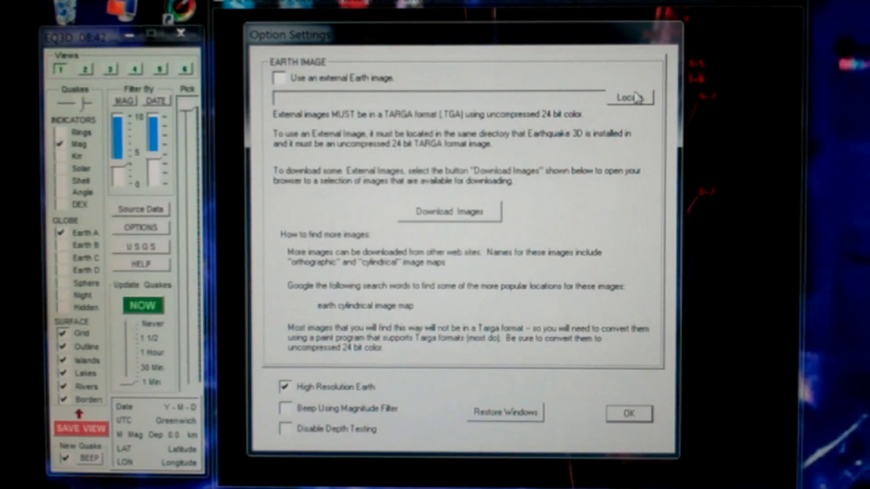
mouse_move(619, 110)
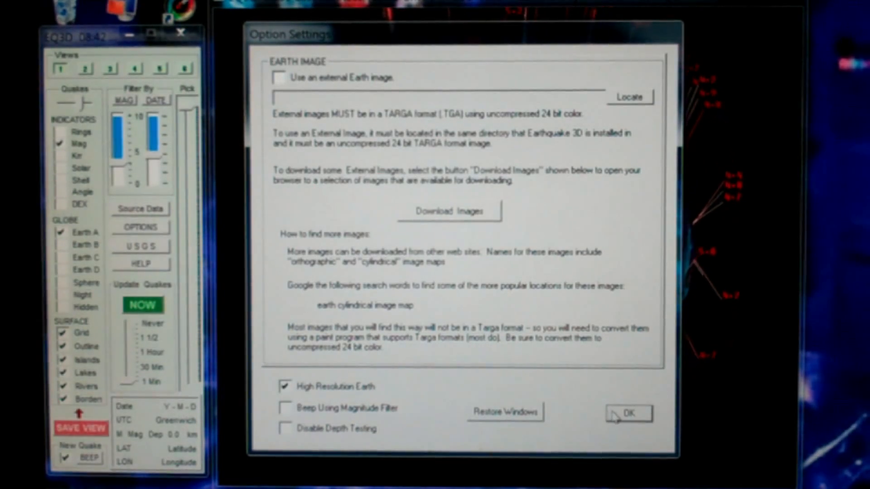
Confirm Option Settings with OK, keeping the current Earth image
left_click(629, 412)
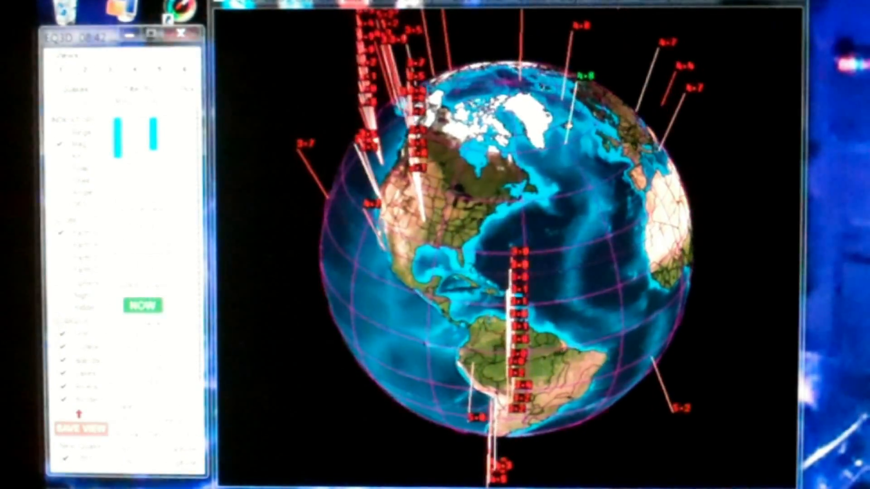
Show the help on spinning, tilting and zooming the globe
left_click(141, 265)
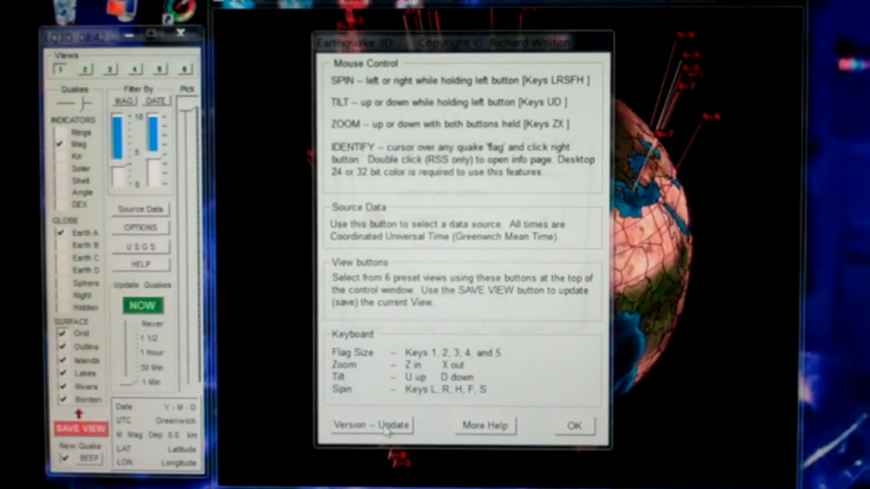
Show the Version – Update box from within the help
left_click(371, 425)
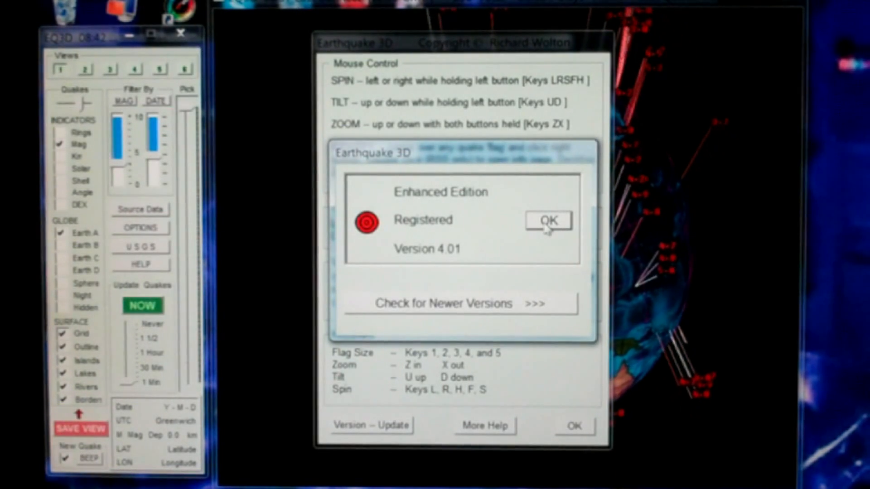
Dismiss the version box showing Enhanced Edition, Version 4.01
left_click(549, 221)
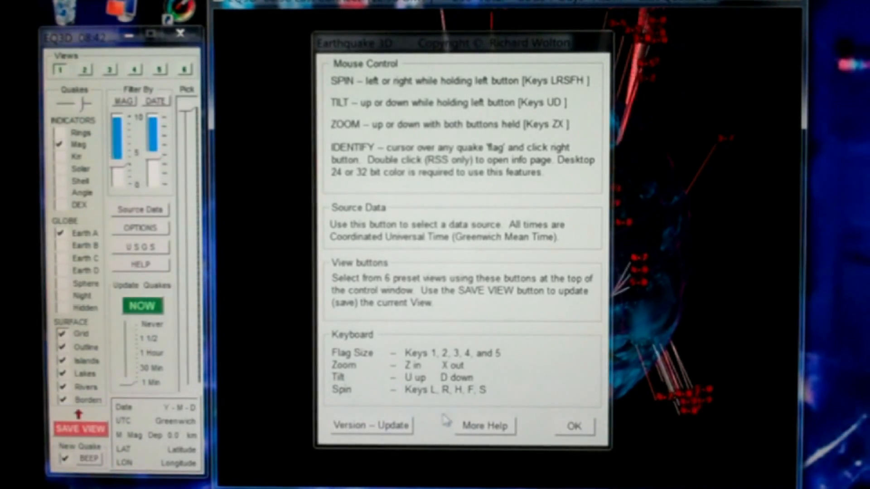
Close the help, returning to the globe with quake flags over Asia
left_click(575, 426)
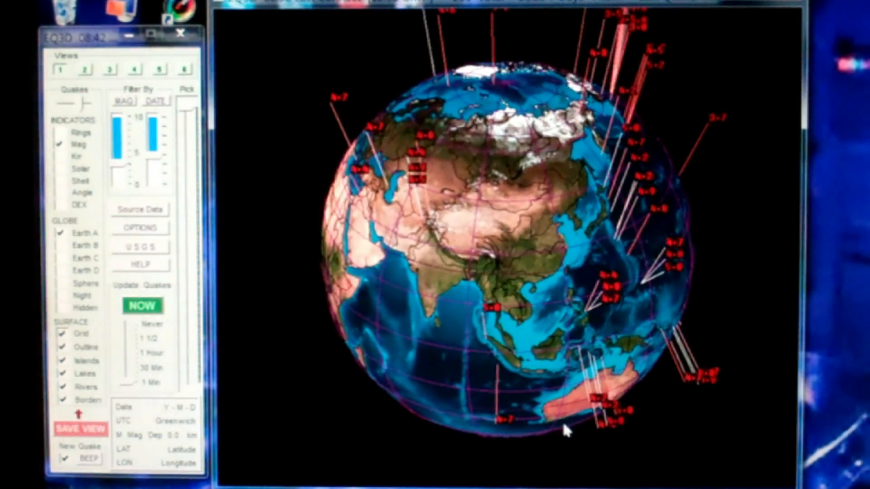